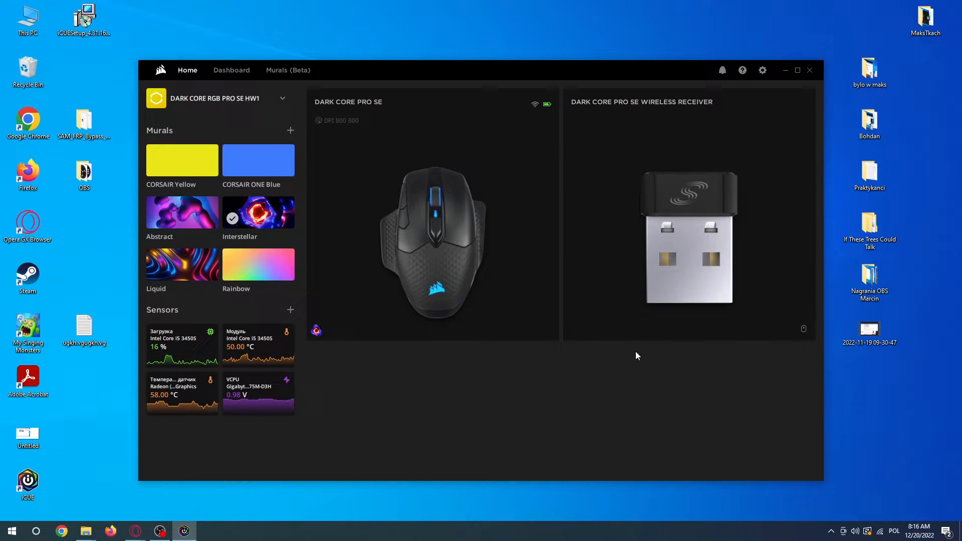
{"action": "mouse_move", "coordinate": [490, 364]}
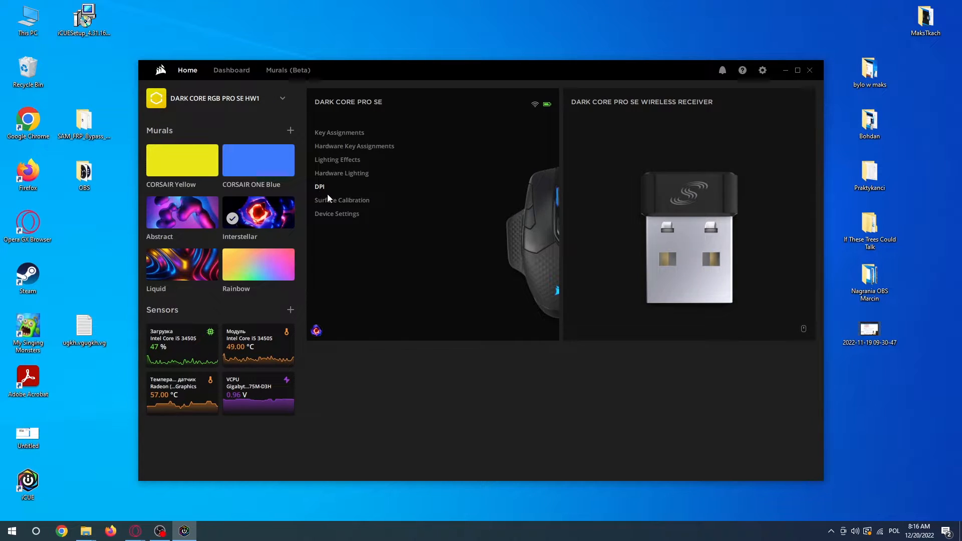
Open the Dark Core Pro SE mouse's DPI settings from the Home screen
{"action": "left_click", "coordinate": [318, 187]}
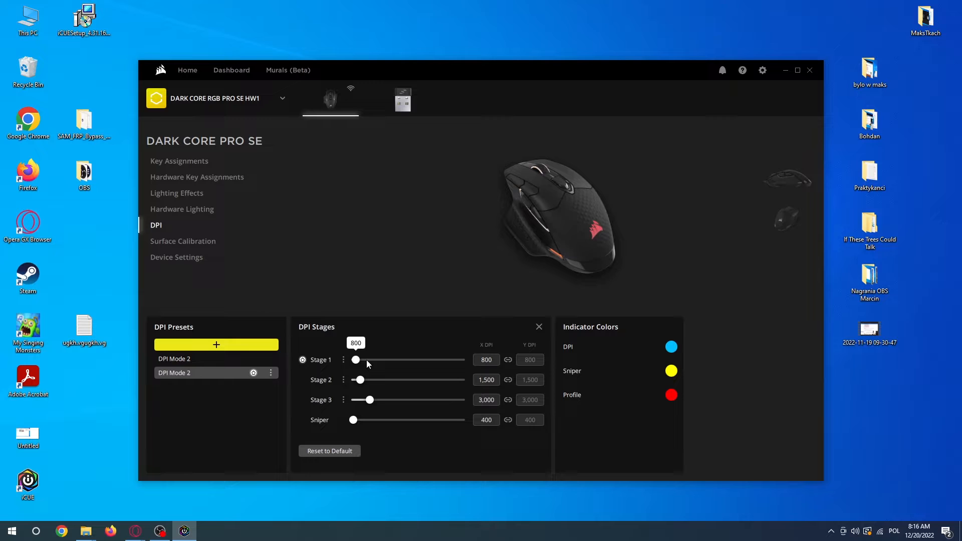
{"action": "mouse_move", "coordinate": [217, 344]}
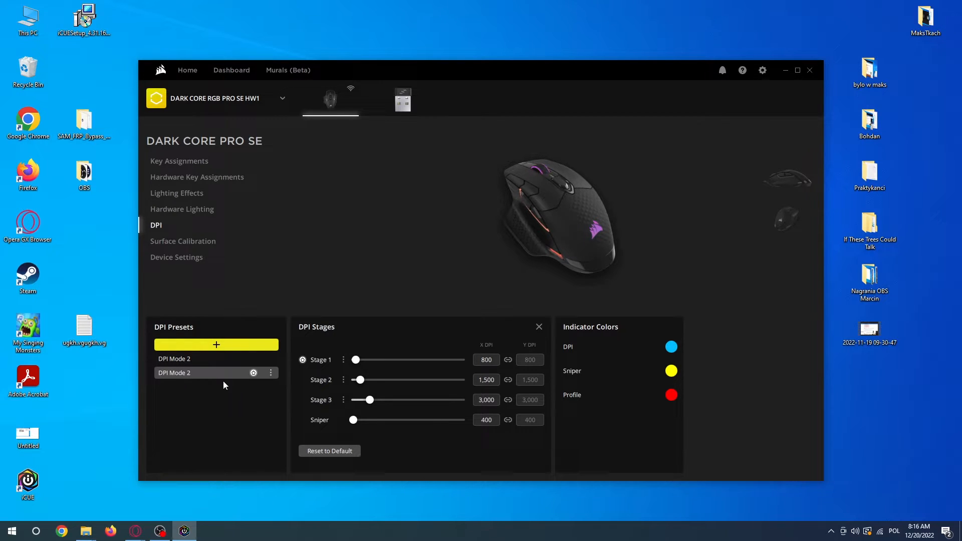
{"action": "left_click", "coordinate": [253, 372]}
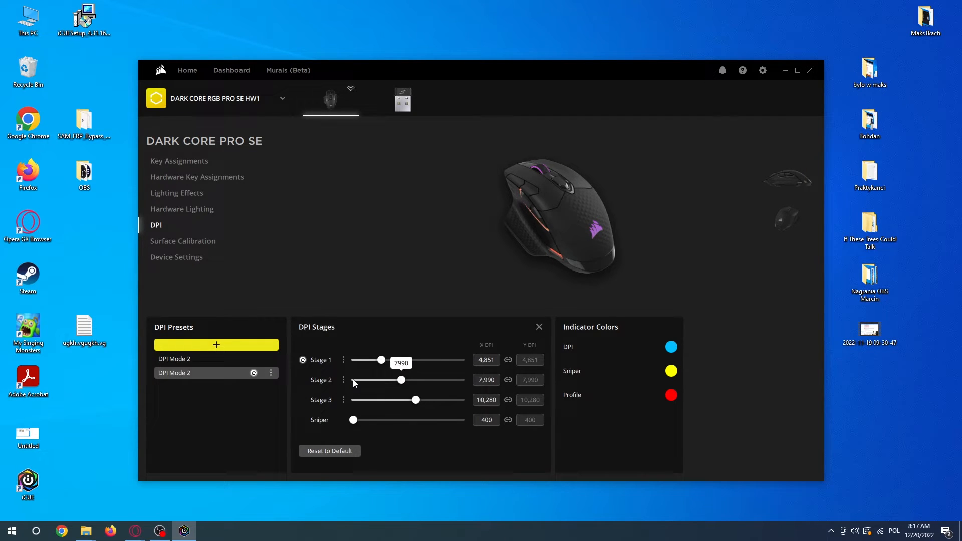
Set DPI Stages 1, 2 and 3 to 4,851, 7,990 and 10,280
{"action": "left_click", "coordinate": [344, 380]}
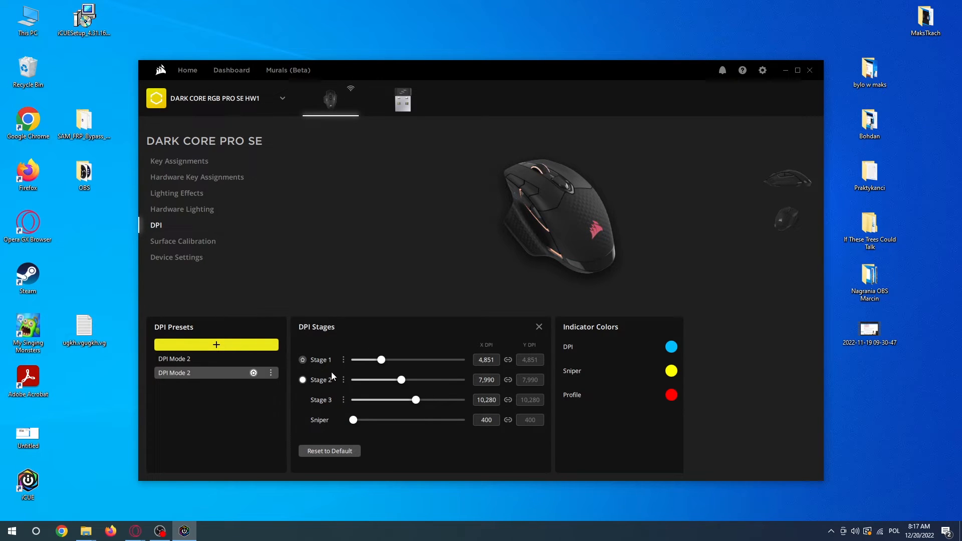
{"action": "mouse_move", "coordinate": [347, 400]}
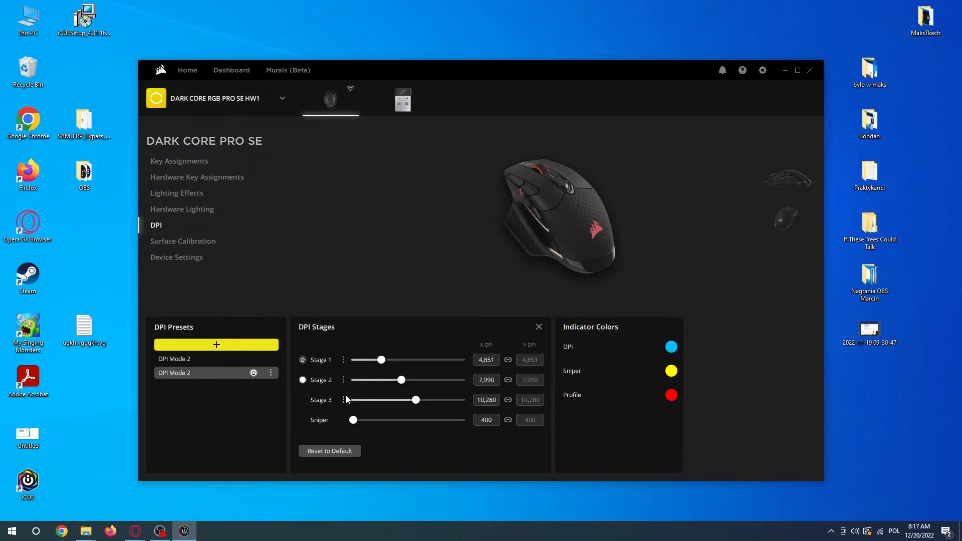
Disable Stage 3, then reset all DPI stages and sniper to defaults (800, 1,500, 3,000, 400)
{"action": "left_click", "coordinate": [343, 400]}
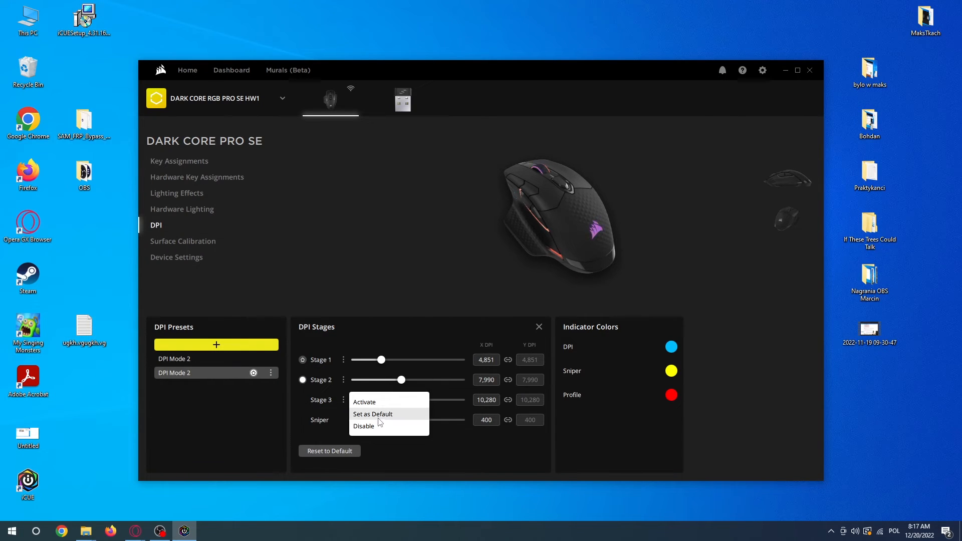
{"action": "left_click", "coordinate": [362, 425]}
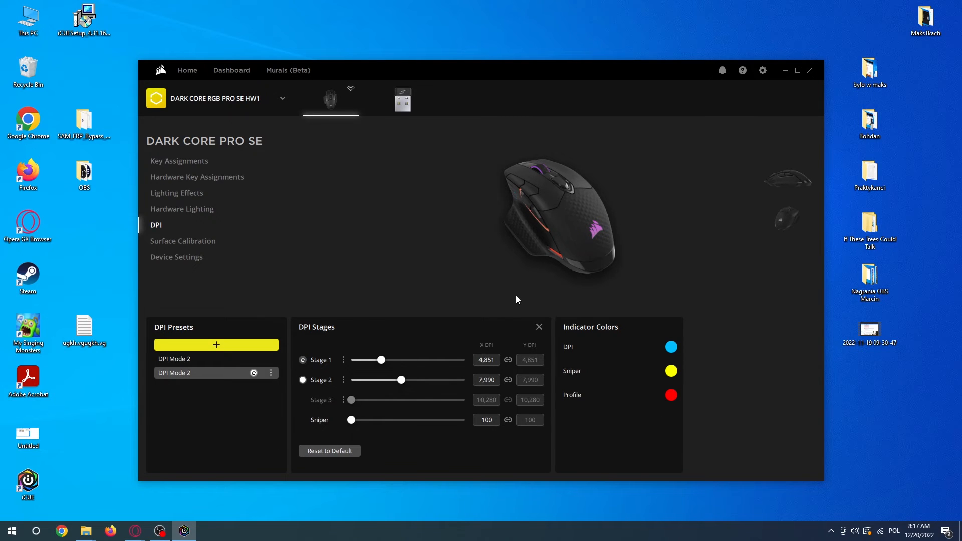
{"action": "mouse_move", "coordinate": [330, 451]}
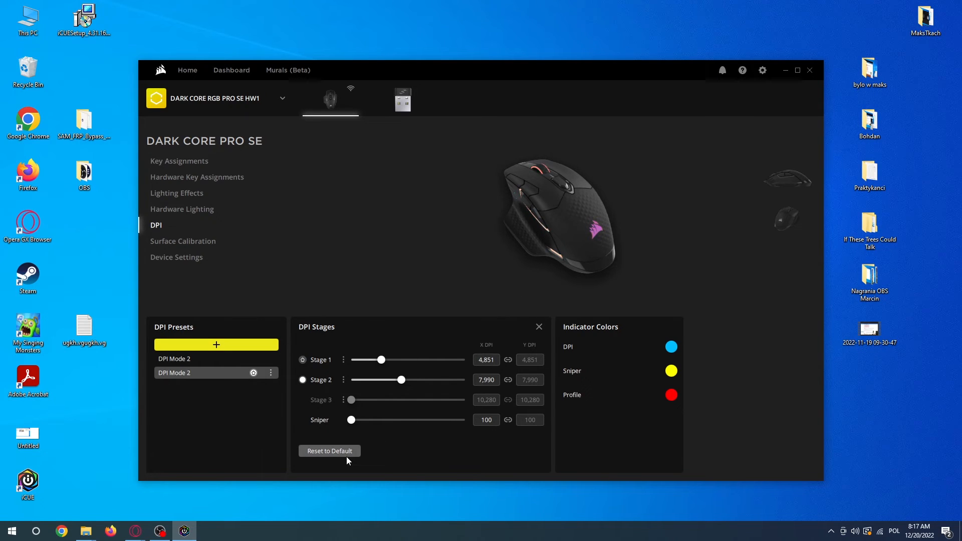
{"action": "left_click", "coordinate": [329, 451]}
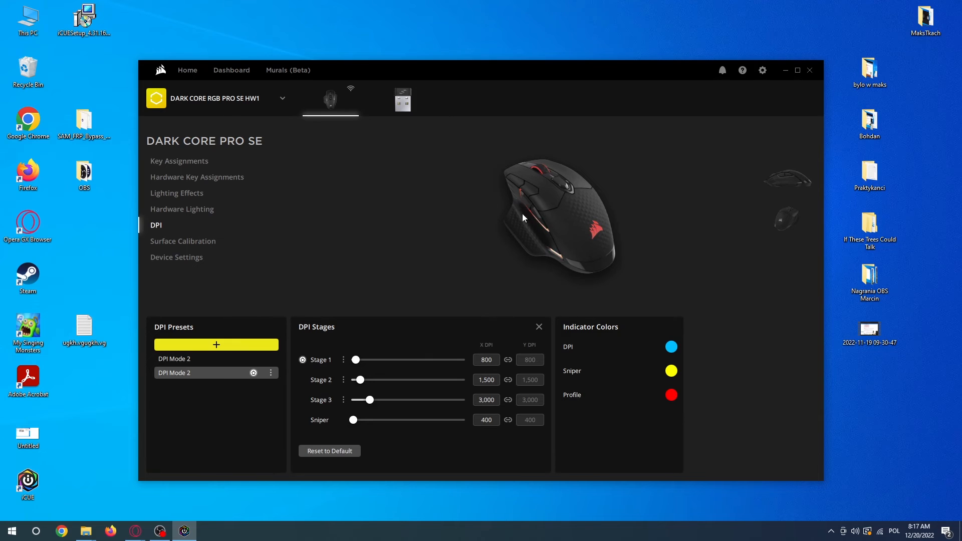
{"action": "mouse_move", "coordinate": [146, 421]}
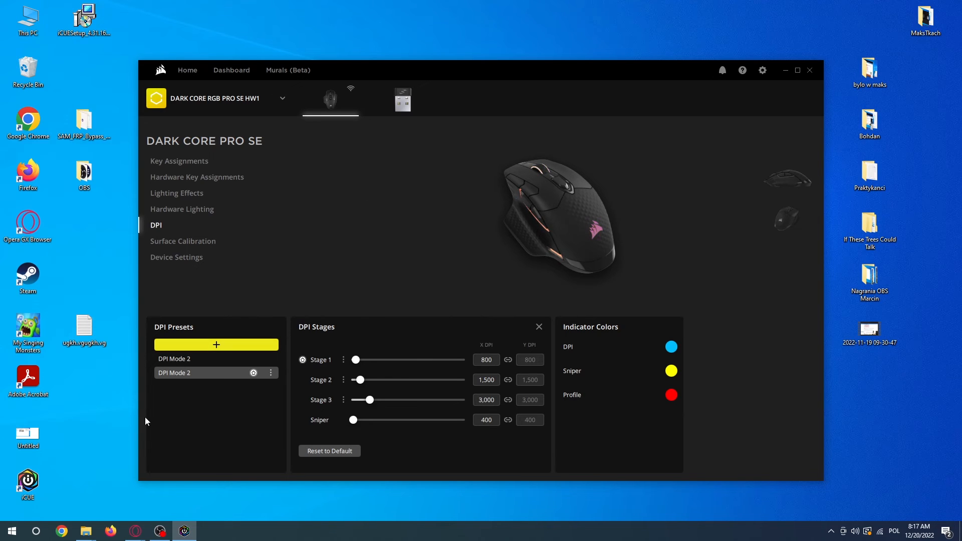